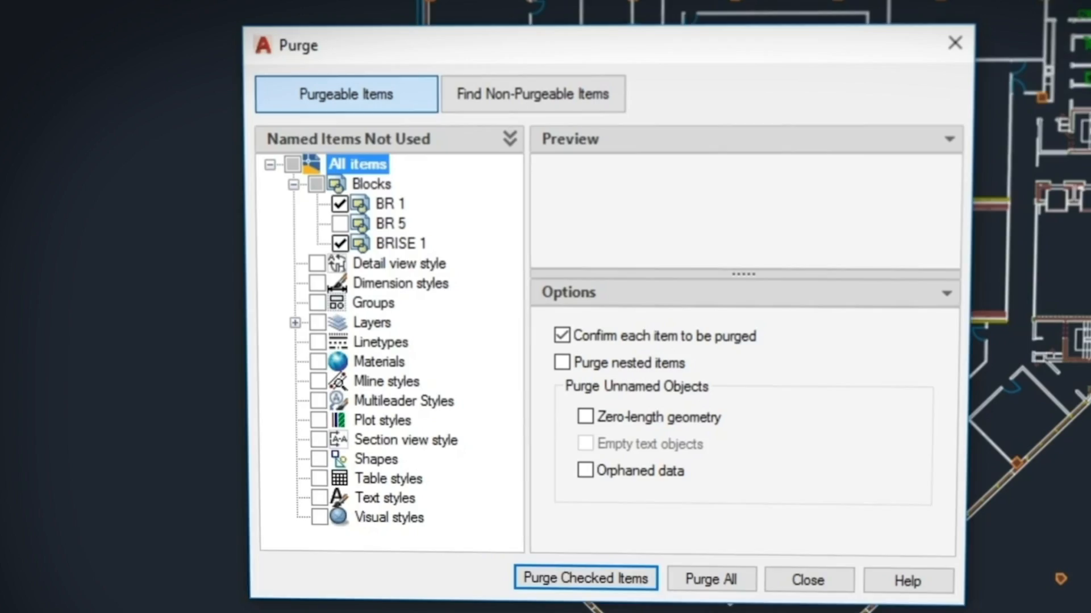
Select block BR 1 in the Named Items Not Used tree to preview its geometry
left_click(383, 202)
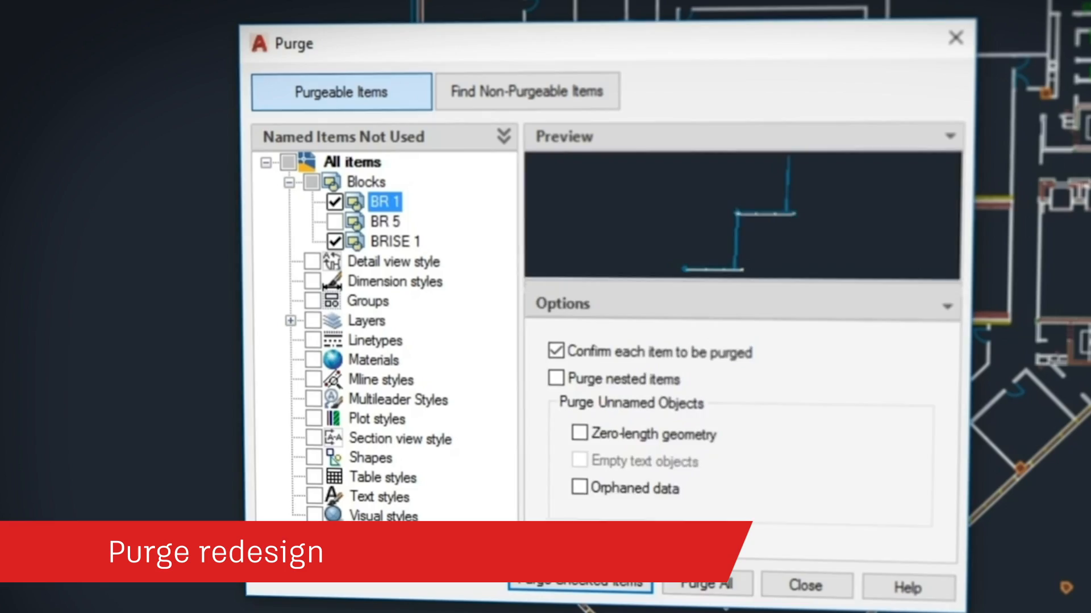